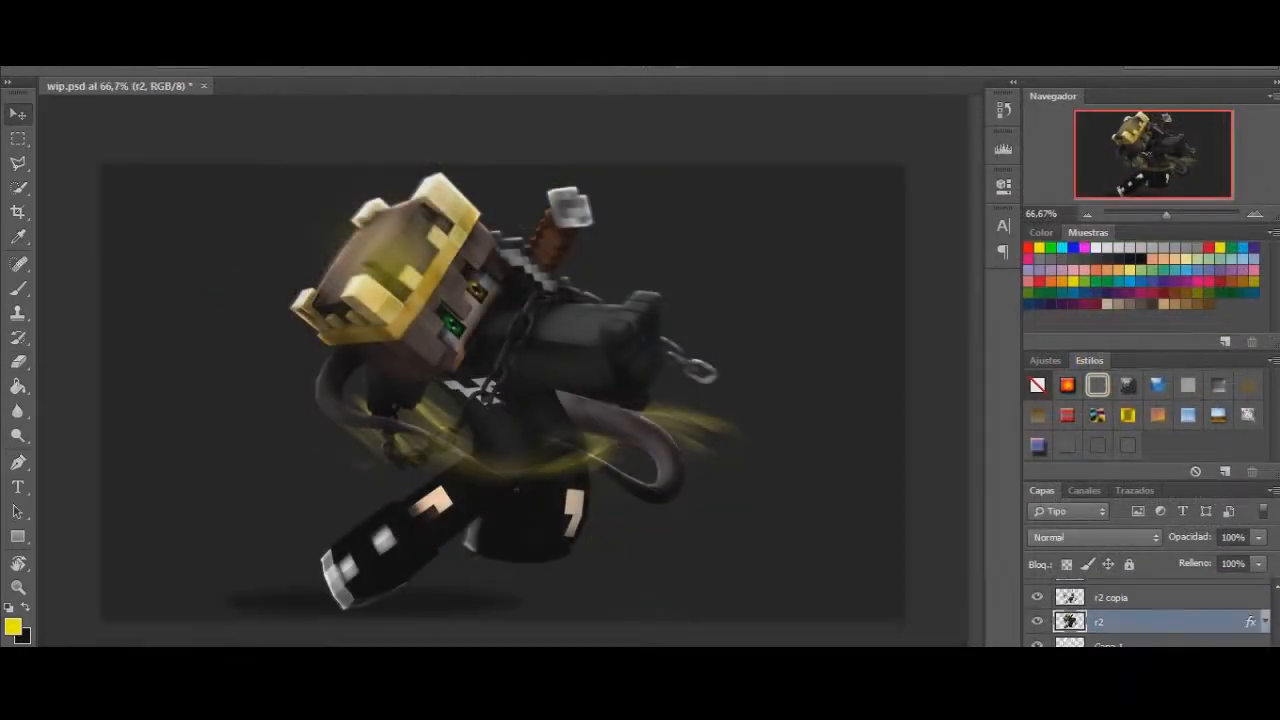
# - Choose a yellow glow colour, then a yellow-green foreground colour in the Color Picker
pyautogui.click(396, 86)
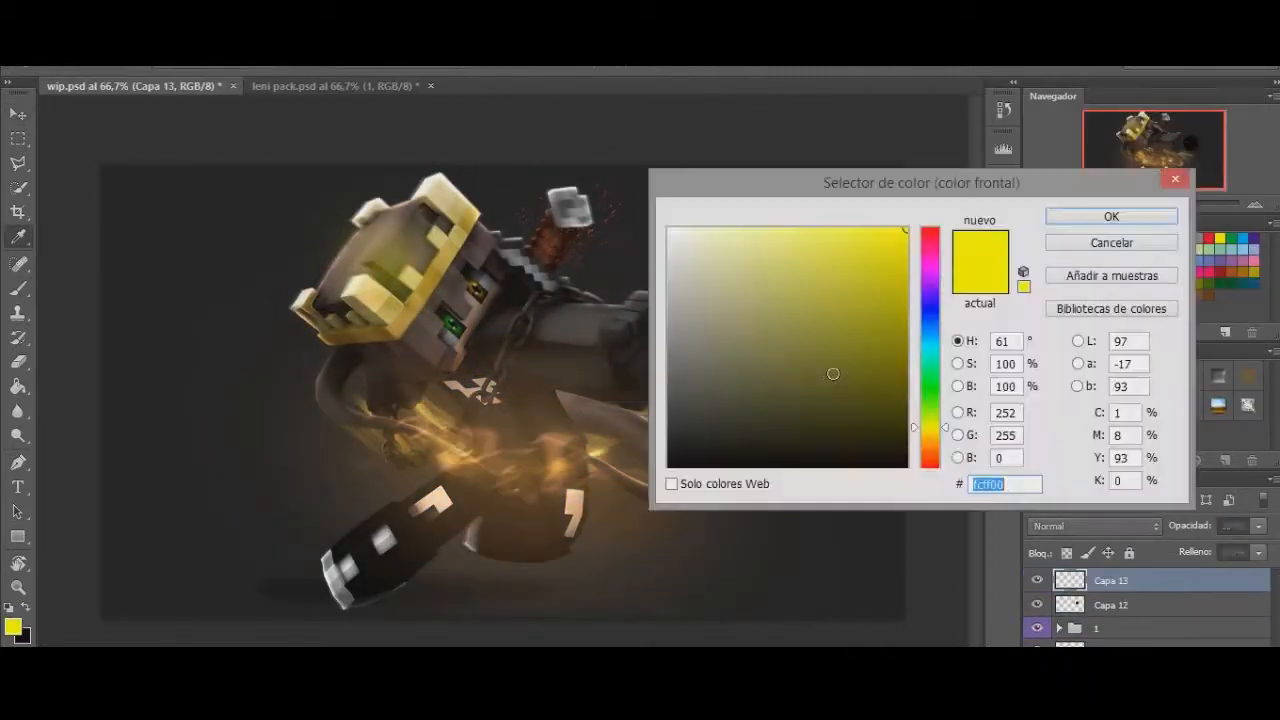
pyautogui.click(1112, 216)
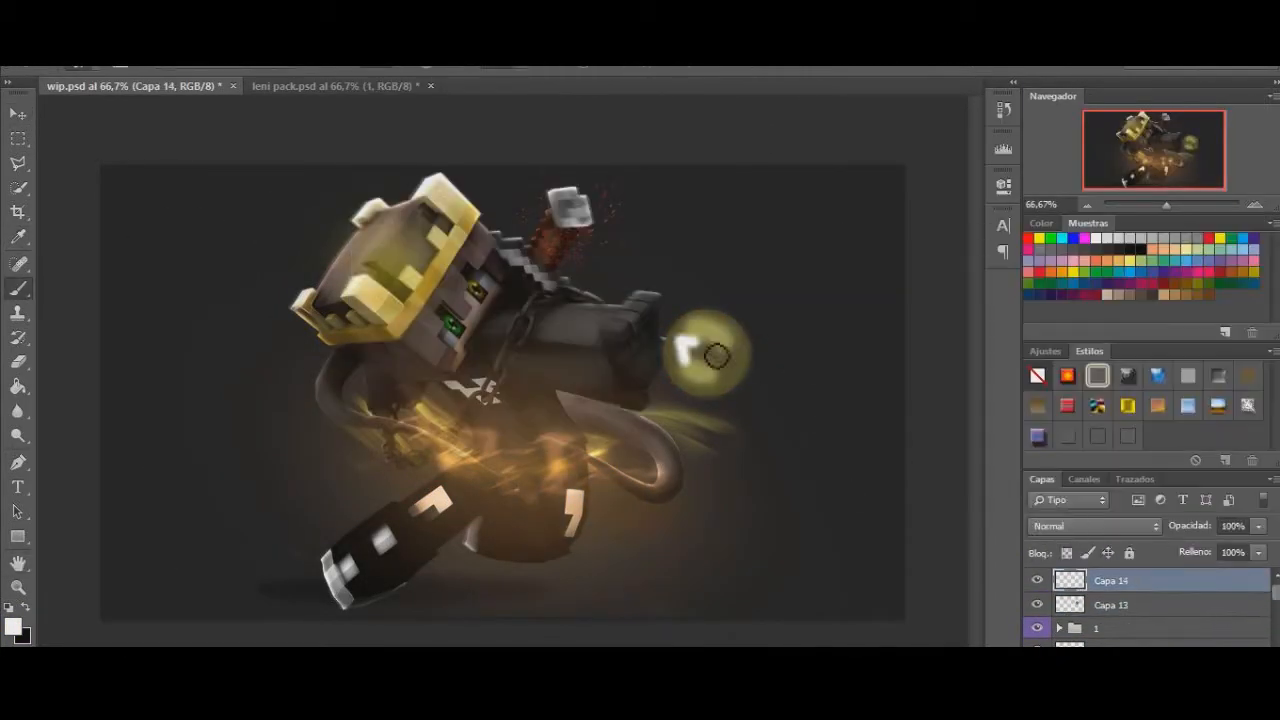
pyautogui.click(12, 628)
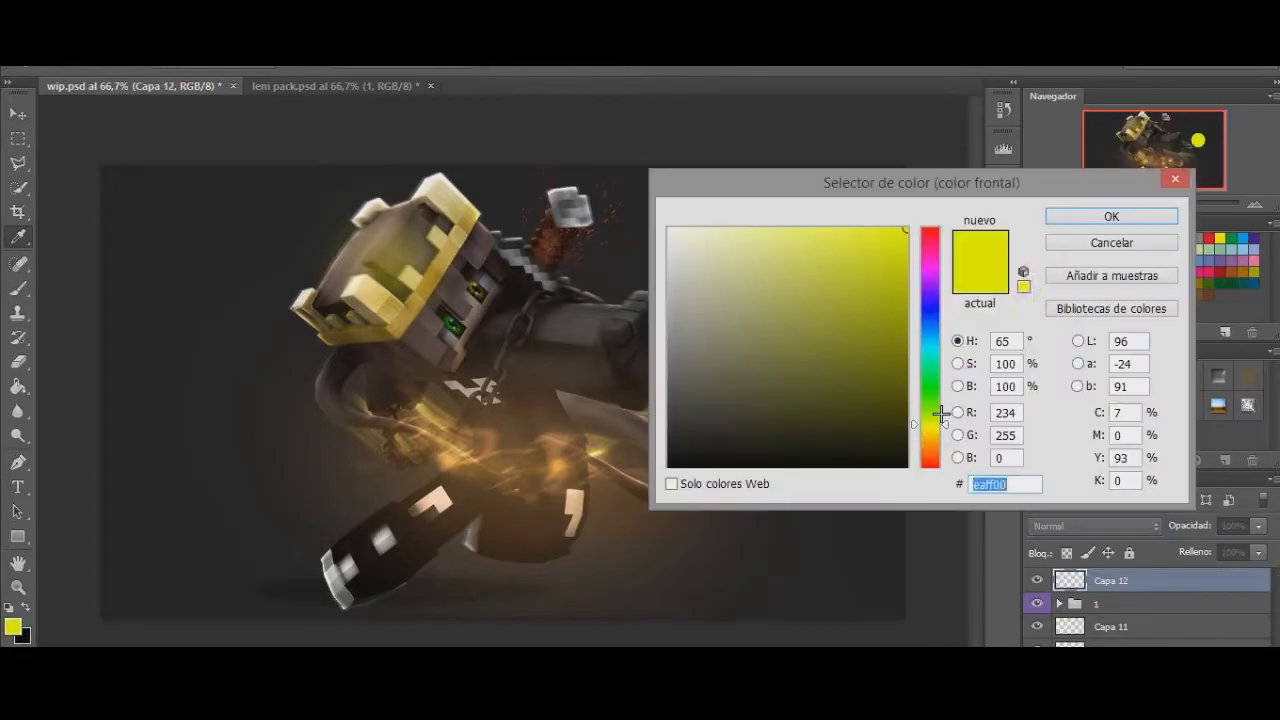
pyautogui.click(1110, 216)
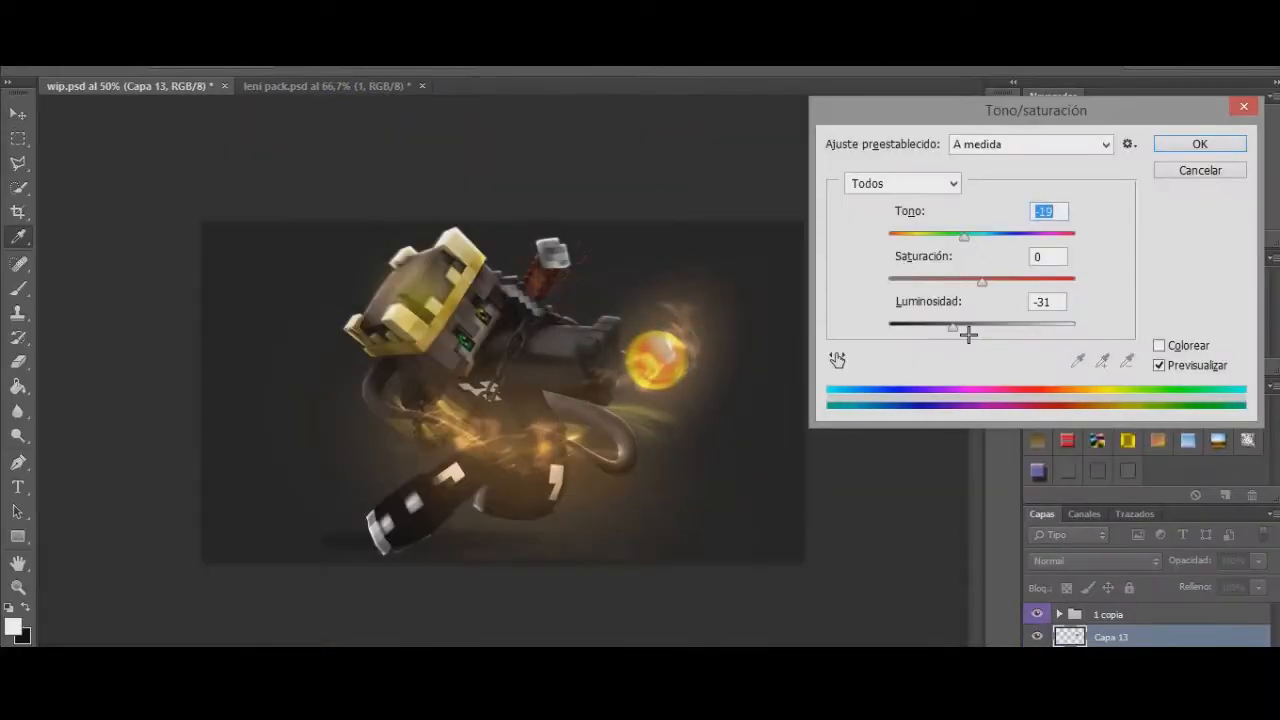
# - Apply the darker hue adjustment to the orb and reopen Hue/Saturation
pyautogui.click(1200, 144)
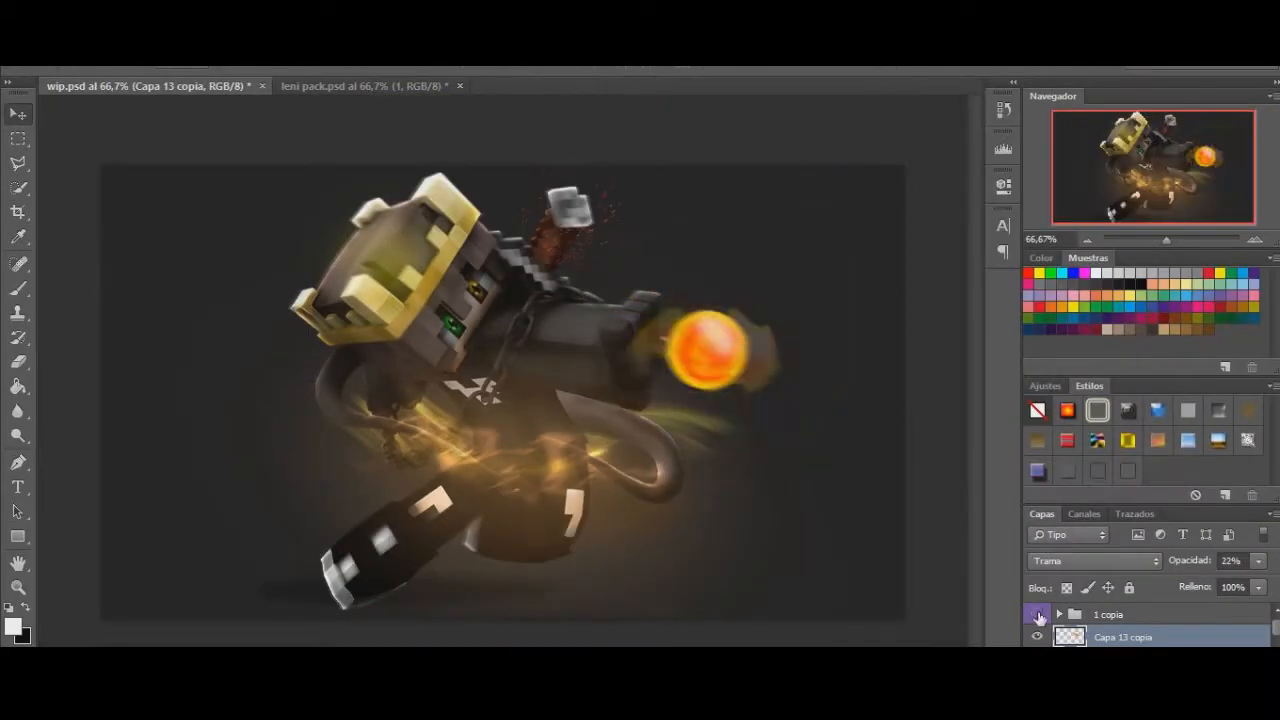
pyautogui.press('Ctrl+U')
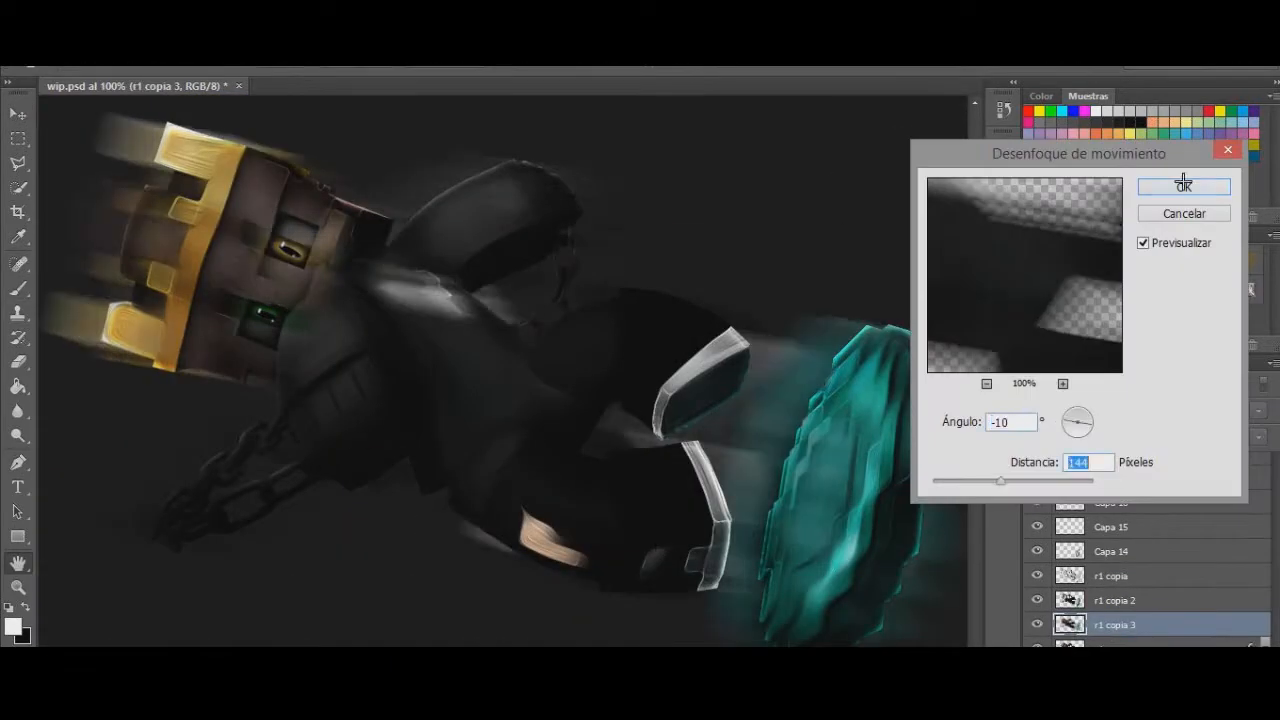
# - Apply motion blur to the character layer and switch to the ArchitectPack.psd document
pyautogui.click(1184, 186)
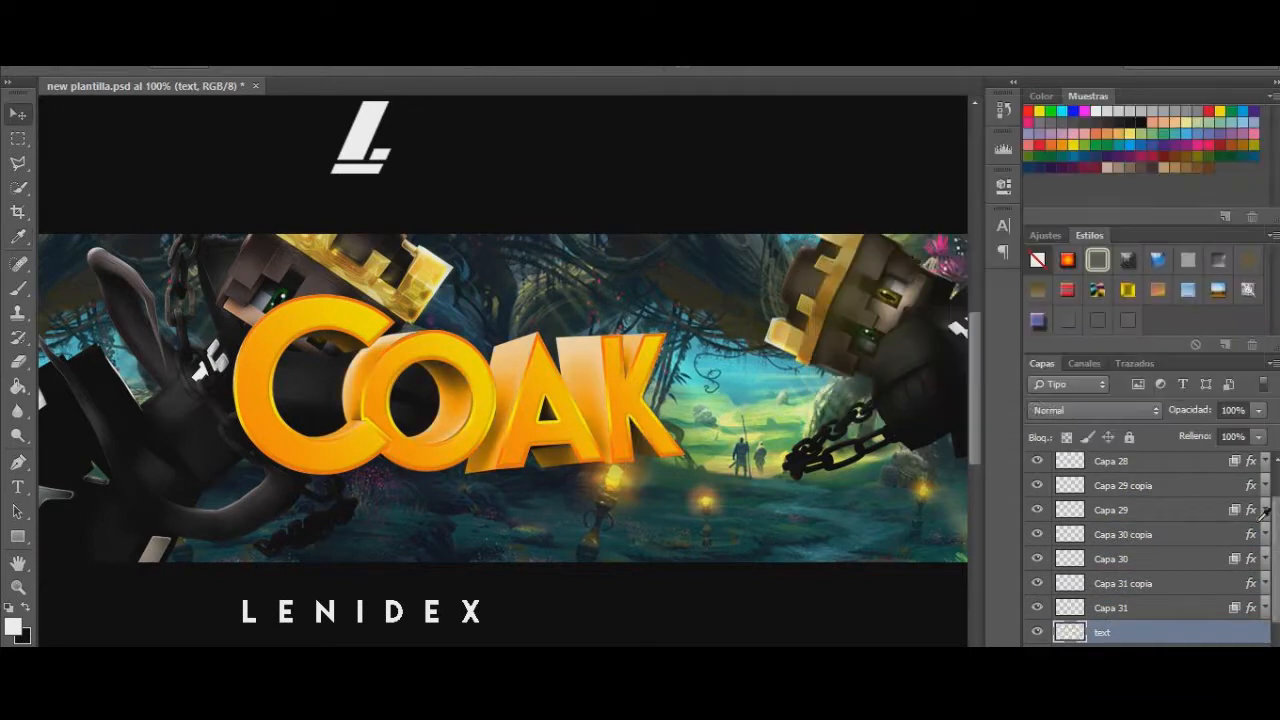
pyautogui.click(390, 84)
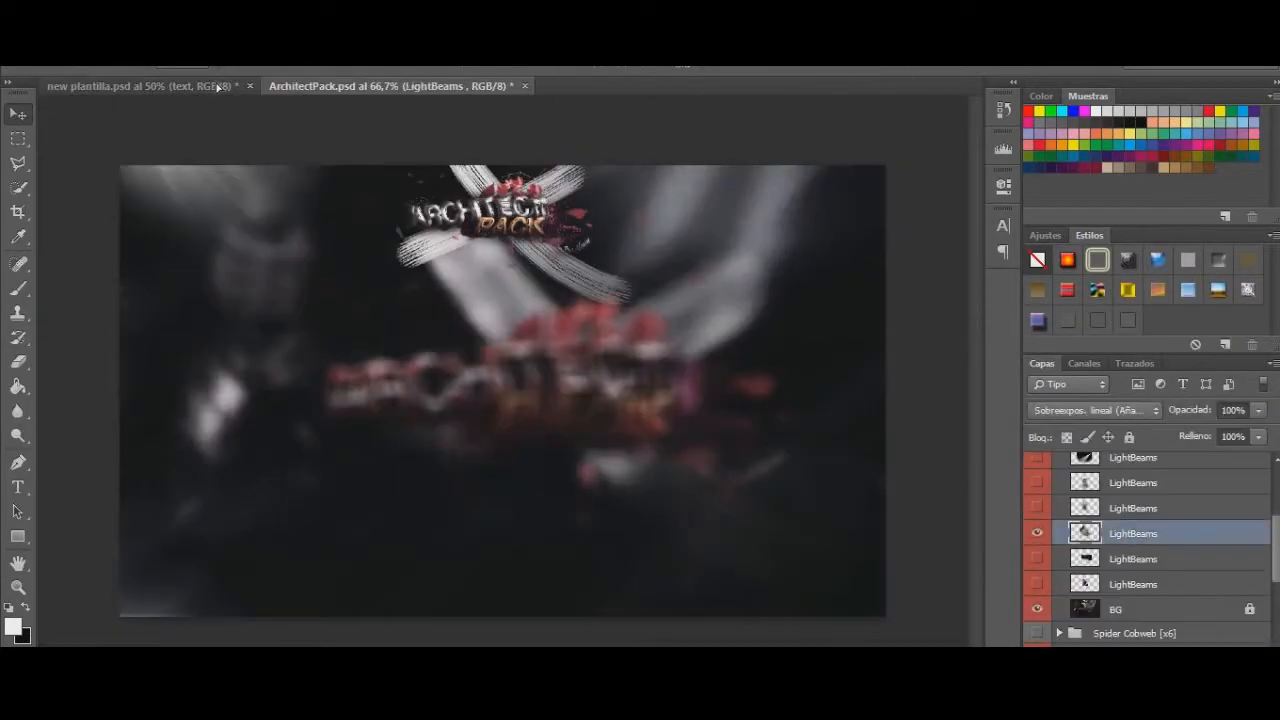